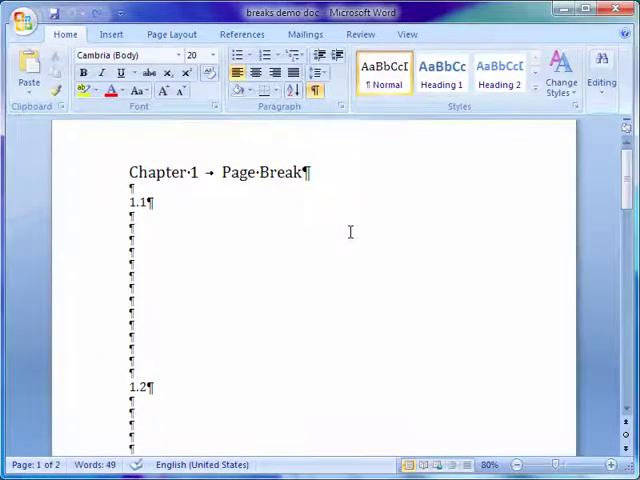
# Step: Add a manual page break before subsection 1.3, then position the cursor at Chapter 2's heading
pyautogui.scroll(-3)
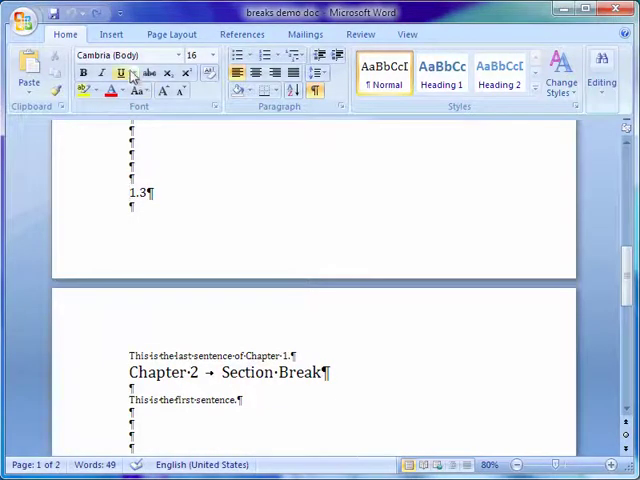
pyautogui.click(164, 40)
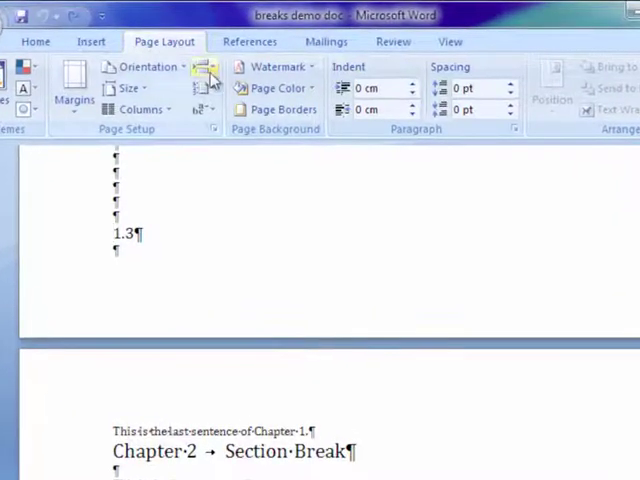
pyautogui.click(204, 68)
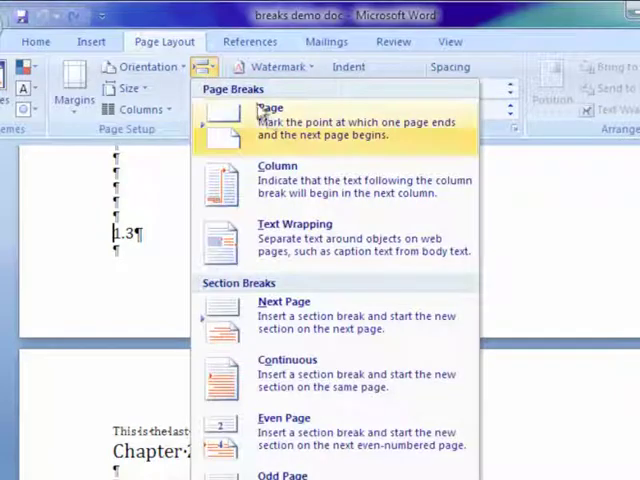
pyautogui.click(270, 120)
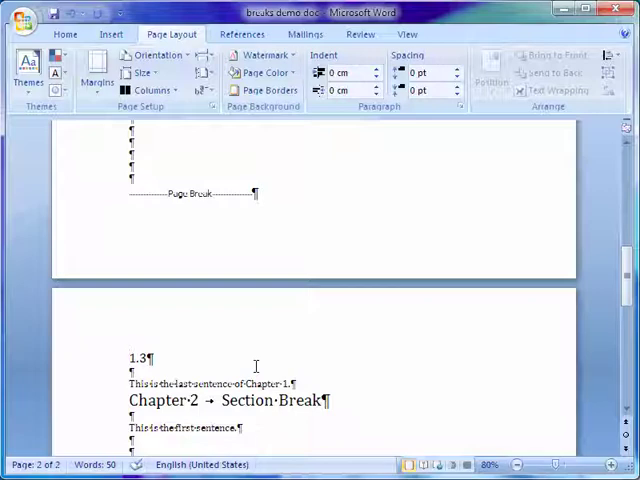
pyautogui.click(130, 356)
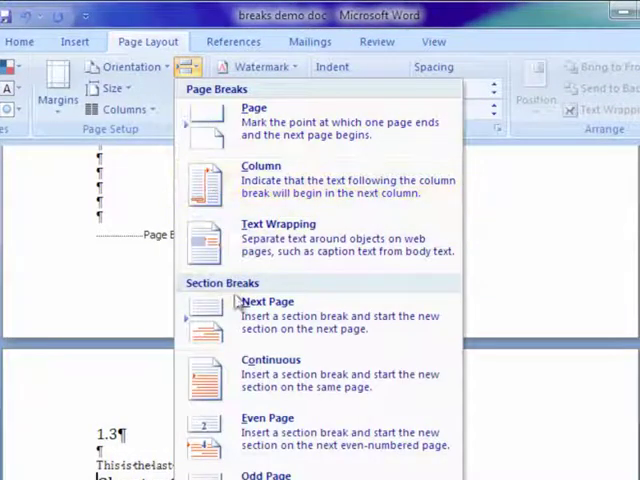
# Step: Insert a next-page section break so Chapter 2 opens atop a third page
pyautogui.click(268, 302)
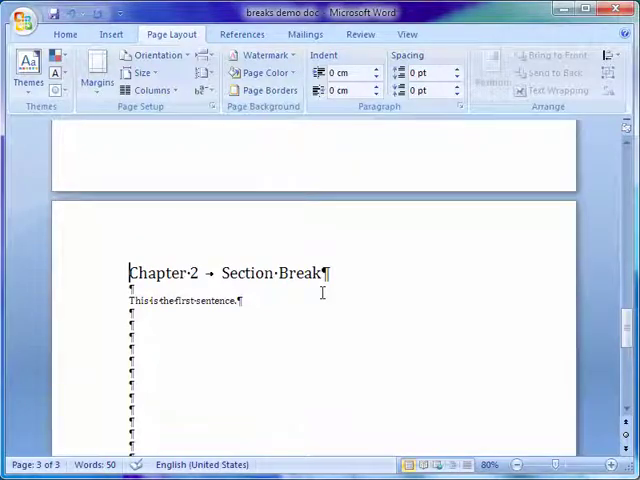
# Step: Insert next-page section breaks before Chapter 3 and after its last sentence, before Chapter 4
pyautogui.scroll(-3)
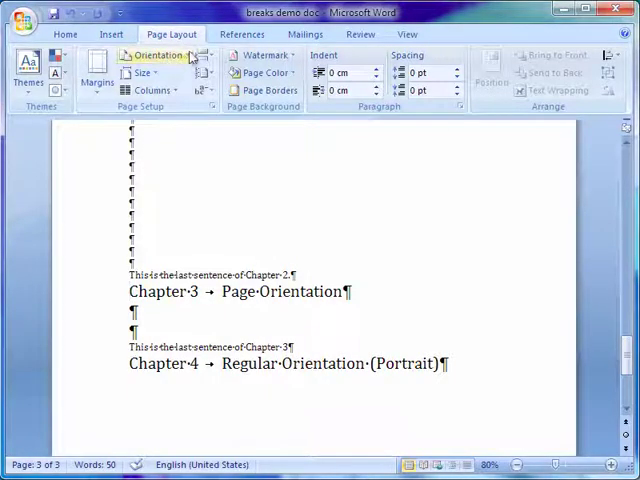
pyautogui.click(204, 56)
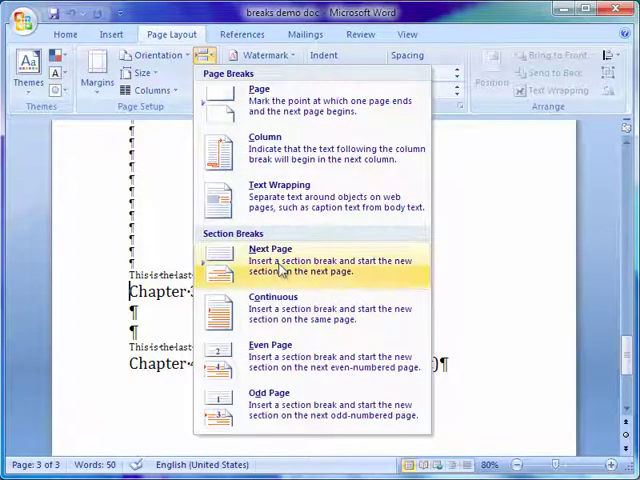
pyautogui.click(270, 256)
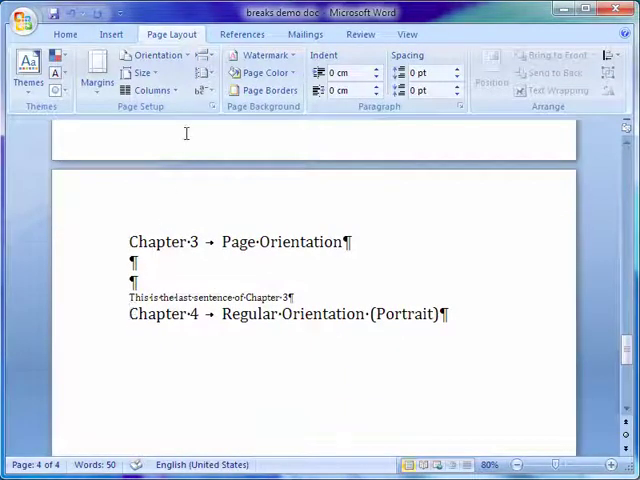
pyautogui.click(204, 60)
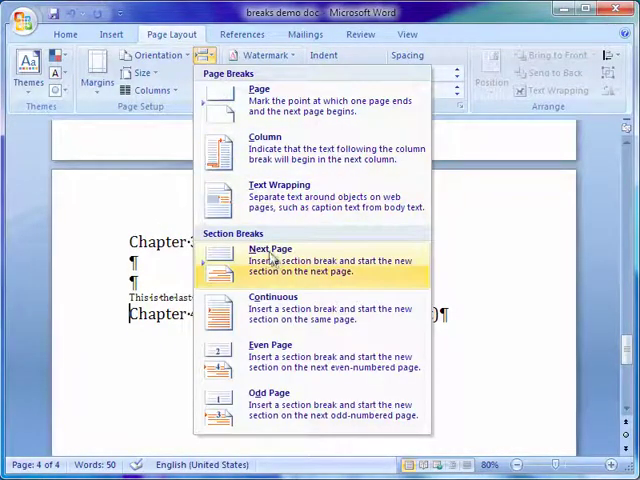
pyautogui.click(270, 260)
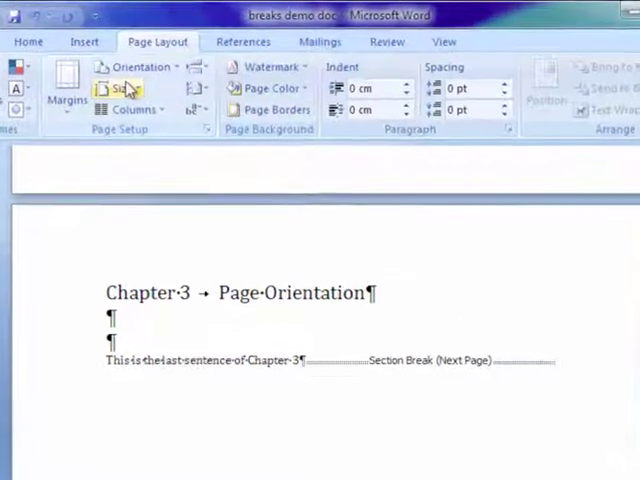
# Step: Set Chapter 3's section to landscape orientation, leaving Chapter 4 portrait on the fifth page
pyautogui.click(136, 68)
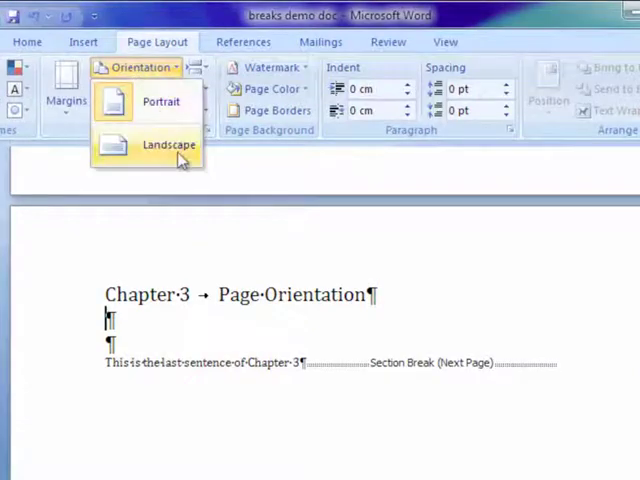
pyautogui.click(170, 144)
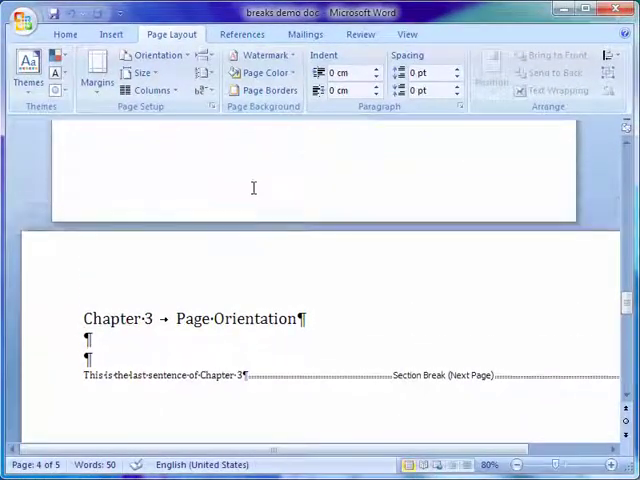
pyautogui.scroll(-3)
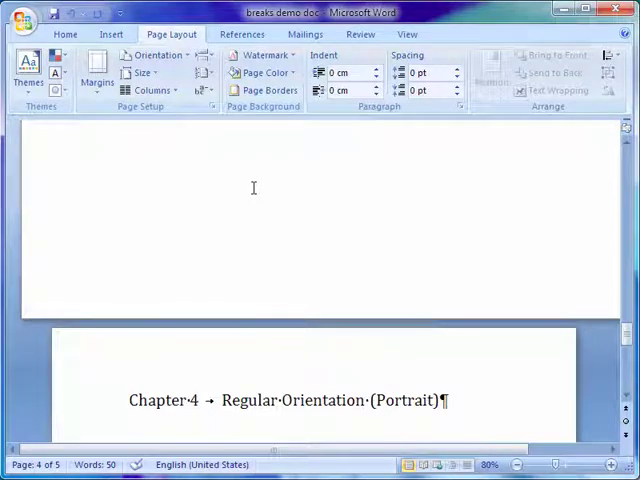
pyautogui.scroll(3)
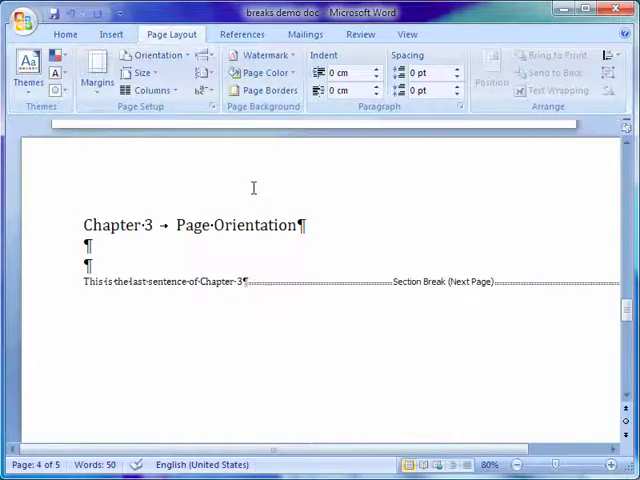